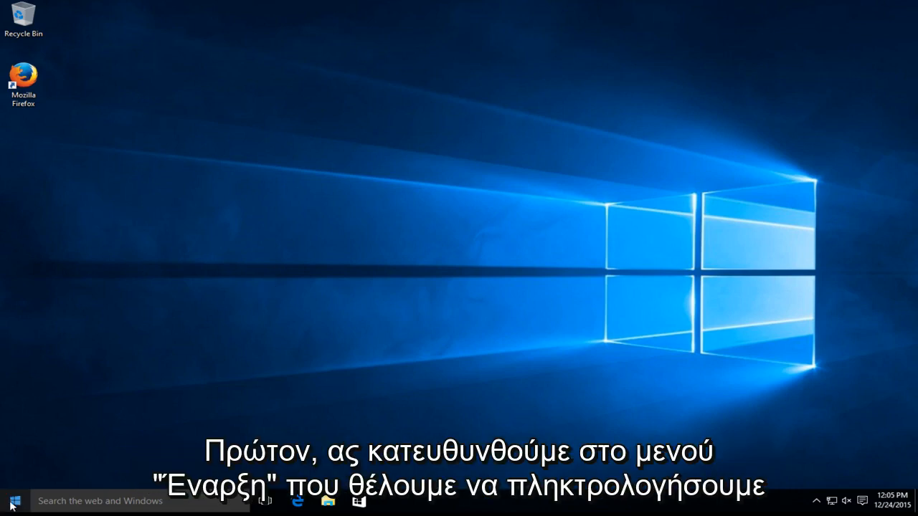
# - Search the Start menu for "power options" to locate the Power Options control panel
pyautogui.click(11, 501)
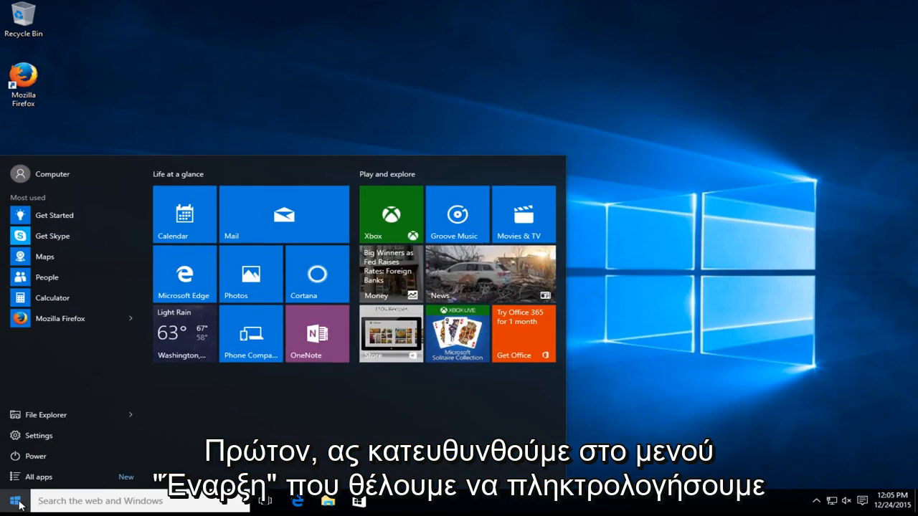
pyautogui.write('power')
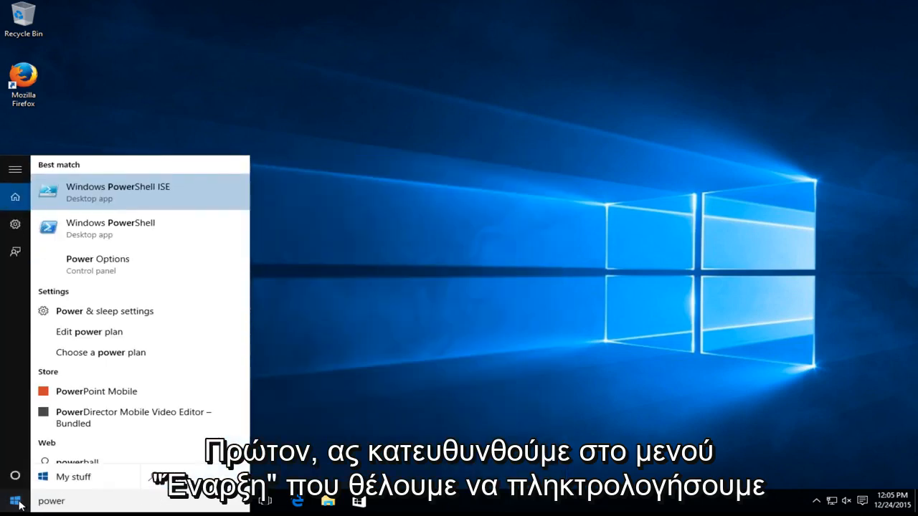
pyautogui.write('options')
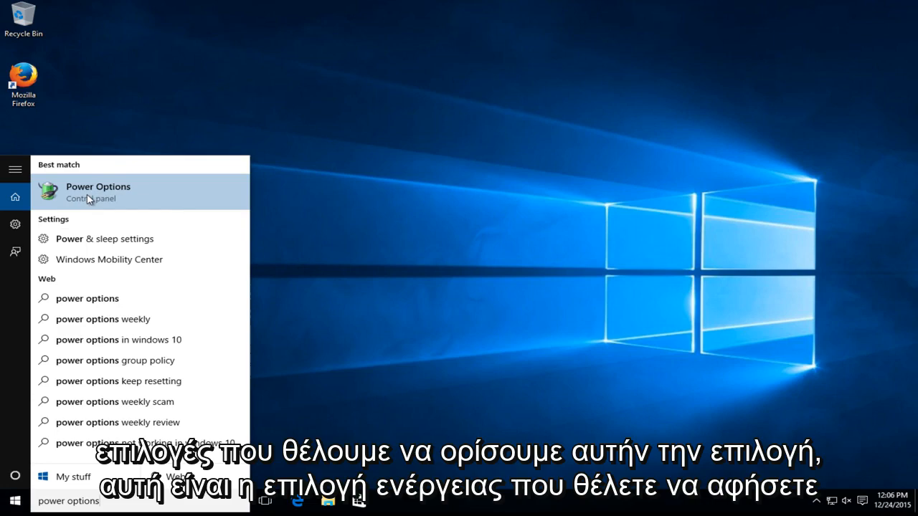
pyautogui.moveTo(158, 195)
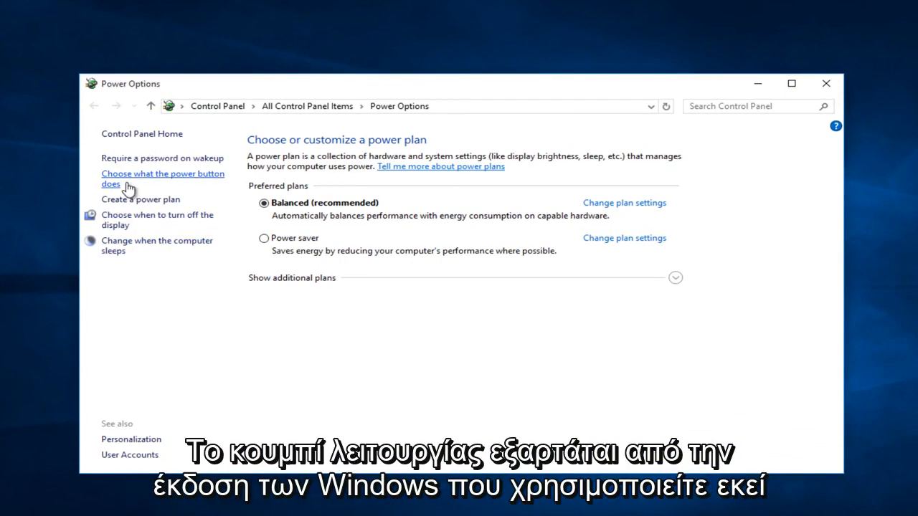
# - Go to the "Choose what the power button does" page of Power Options
pyautogui.click(164, 177)
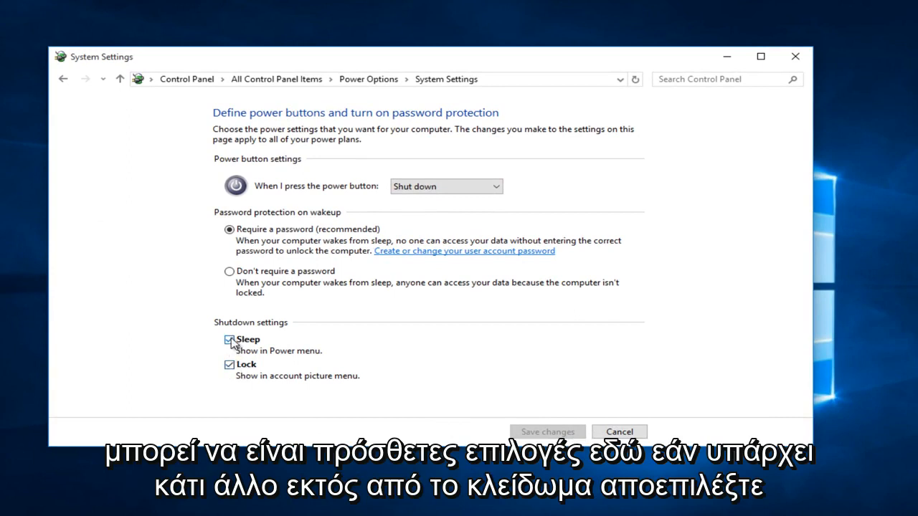
# - Uncheck Sleep so only Lock remains enabled, save the changes, and close Power Options
pyautogui.click(230, 338)
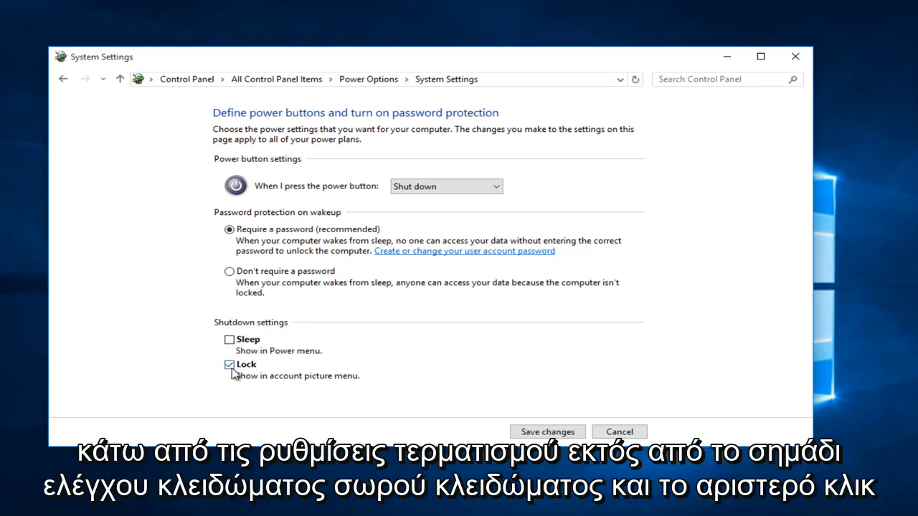
pyautogui.moveTo(418, 396)
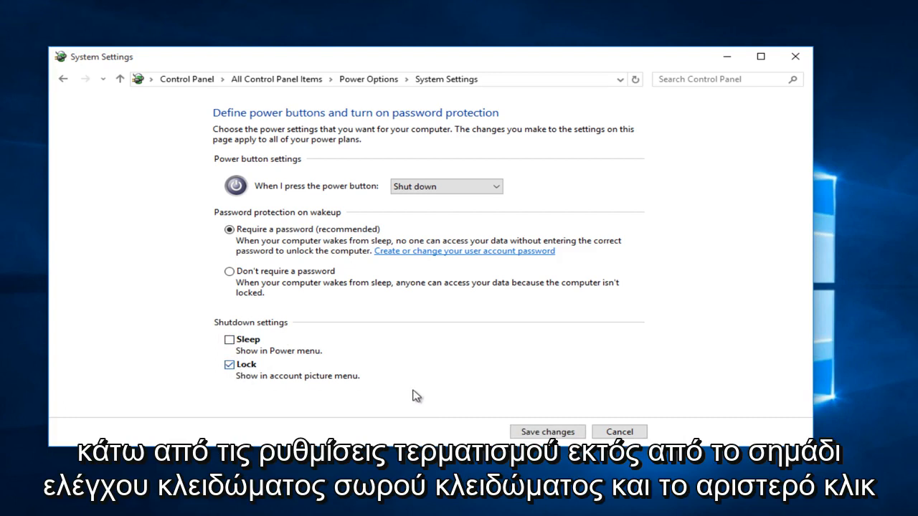
pyautogui.moveTo(546, 432)
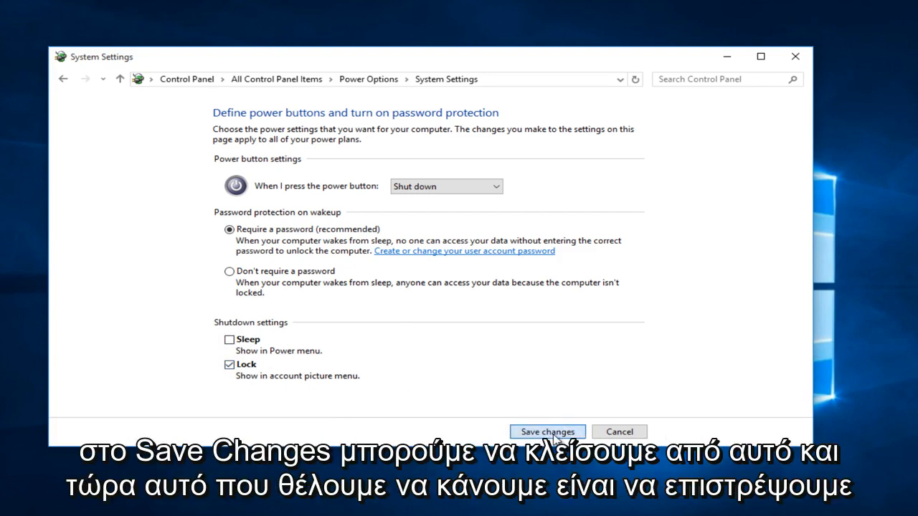
pyautogui.click(546, 430)
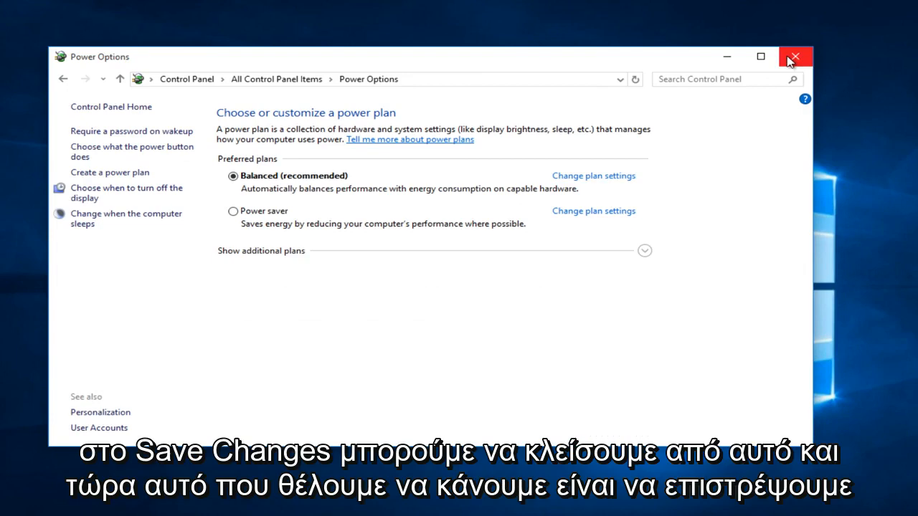
pyautogui.click(795, 57)
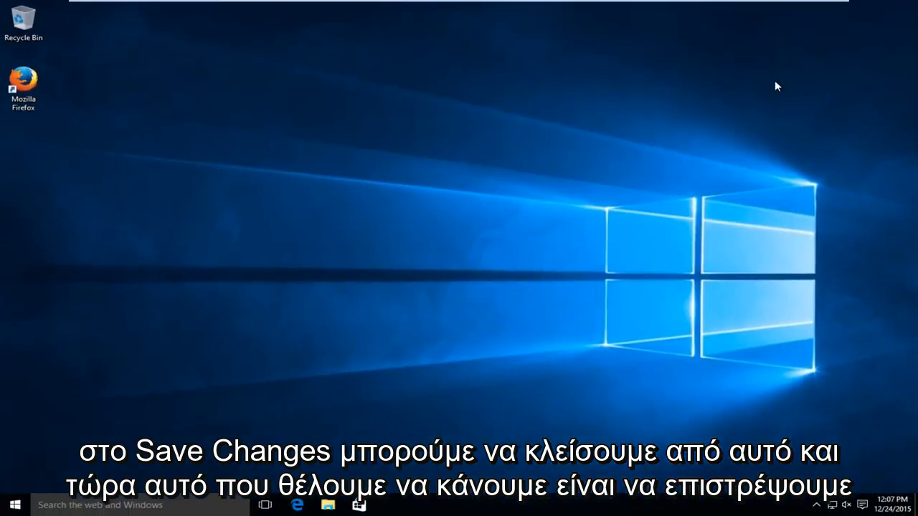
# - Search the Start menu for "system" and launch the System control panel page
pyautogui.click(13, 505)
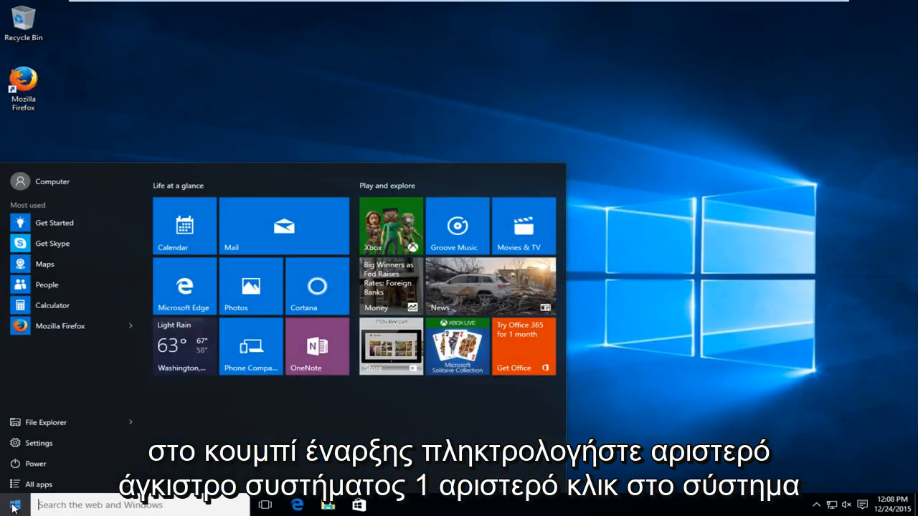
pyautogui.write('system')
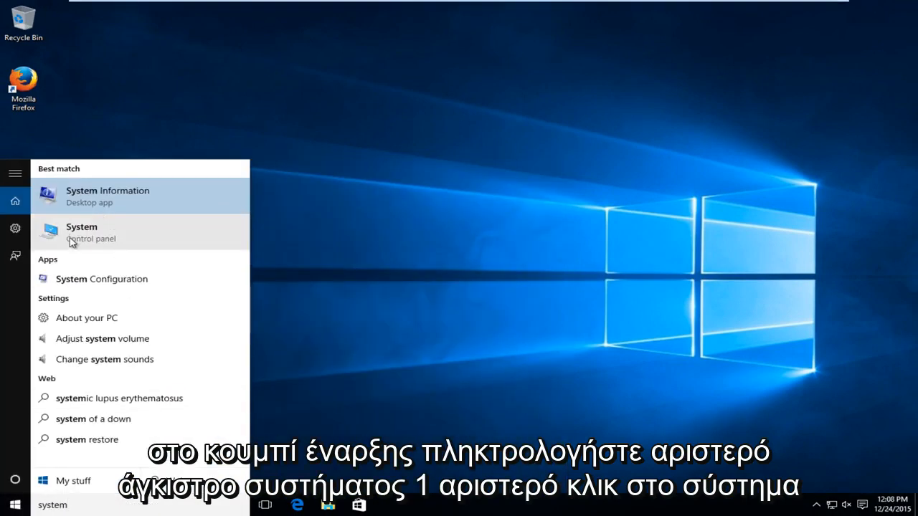
pyautogui.click(81, 232)
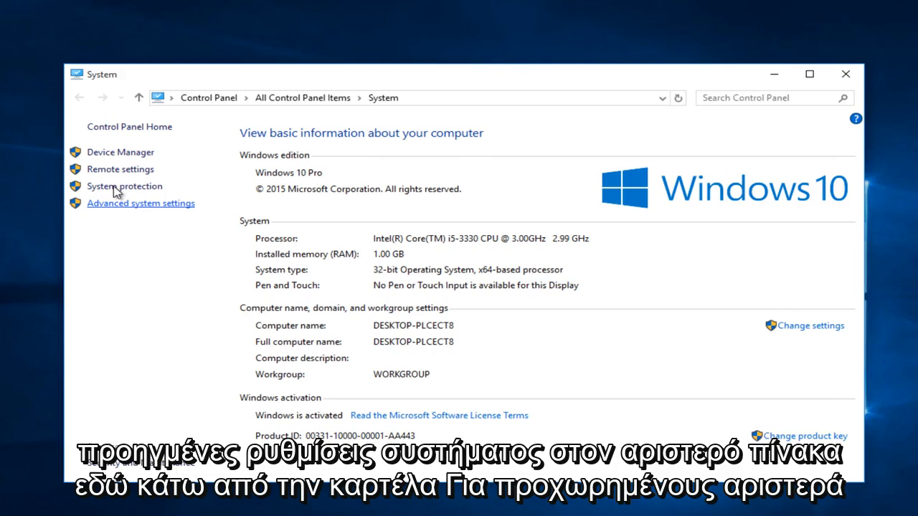
# - Bring up Advanced system settings, showing the System Properties Advanced tab
pyautogui.click(141, 204)
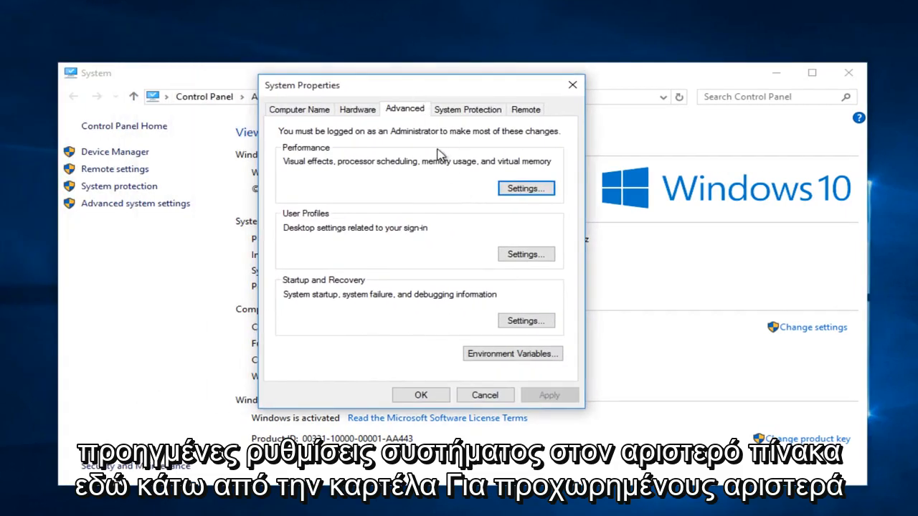
pyautogui.moveTo(447, 224)
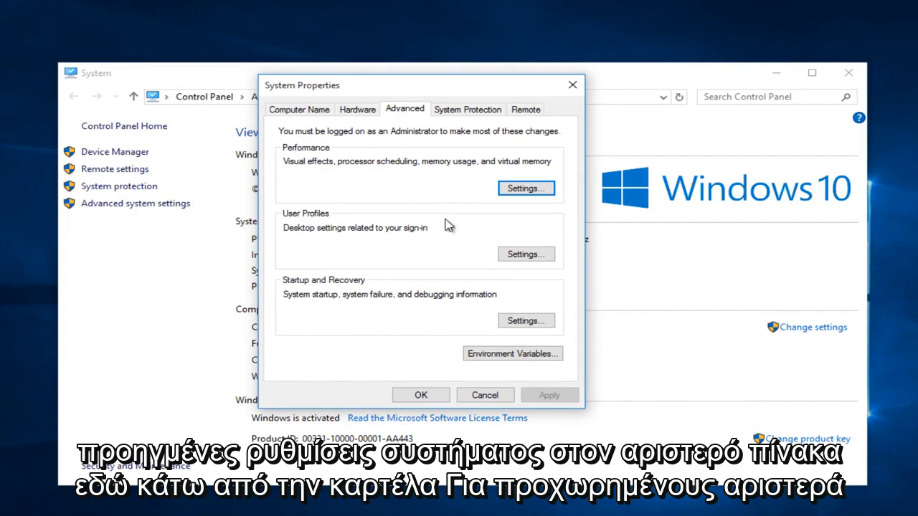
pyautogui.moveTo(526, 322)
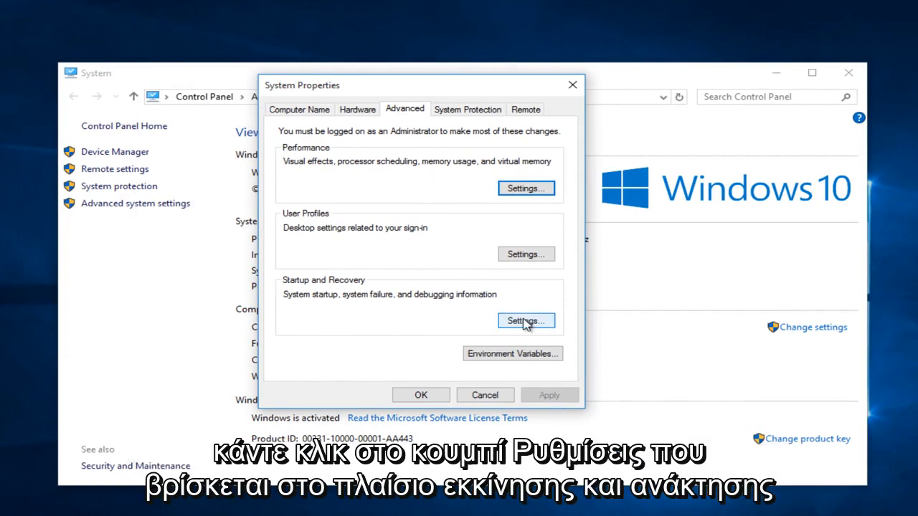
pyautogui.moveTo(361, 290)
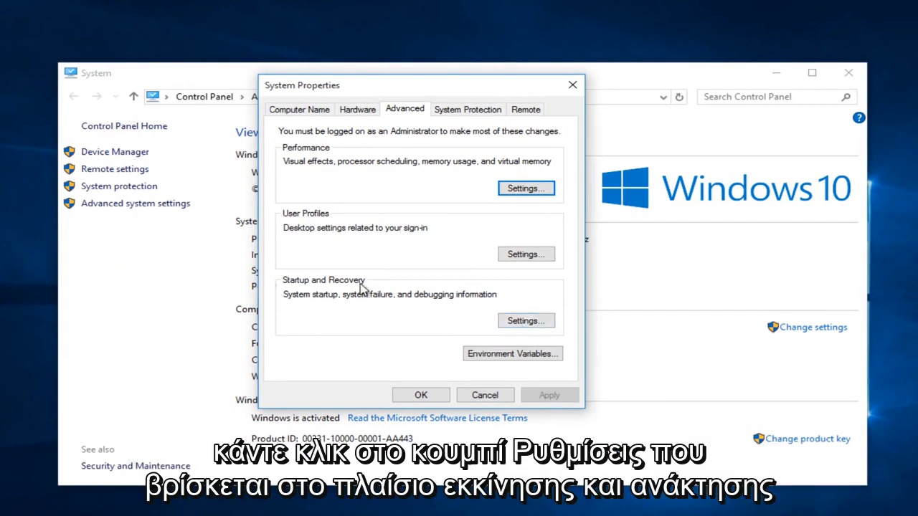
# - In Startup and Recovery, set debugging information to Small memory dump (128 KB), then close System Properties and System
pyautogui.click(525, 322)
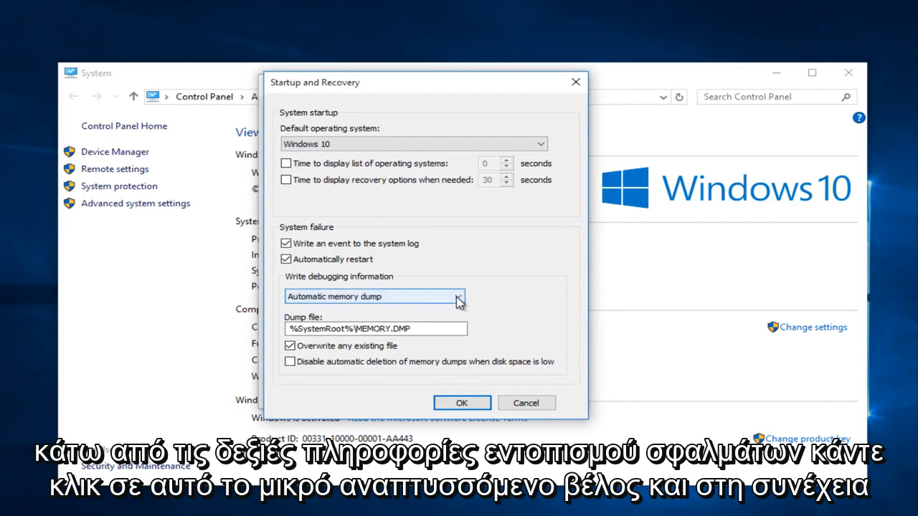
pyautogui.click(458, 295)
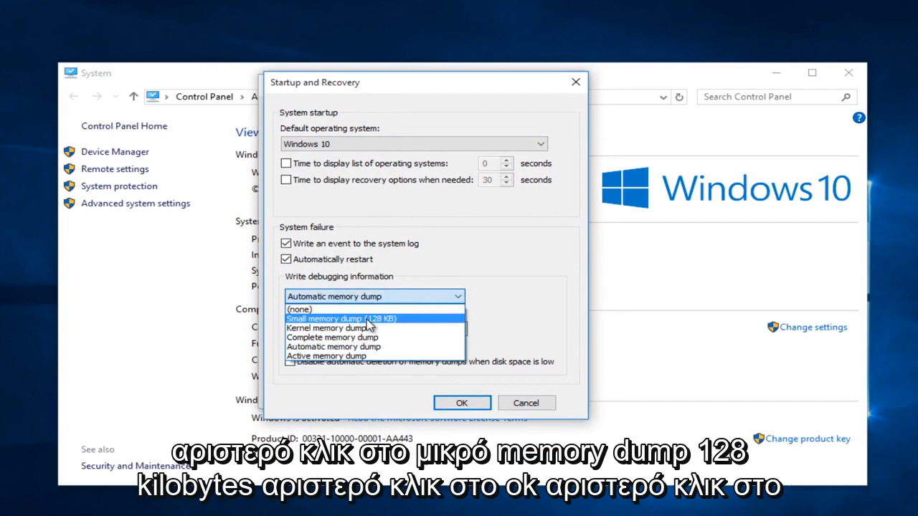
pyautogui.click(324, 319)
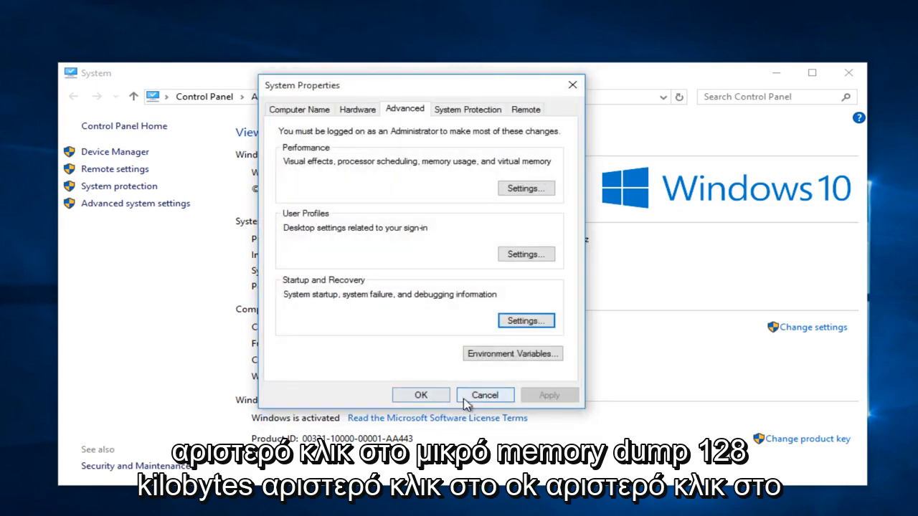
pyautogui.click(420, 396)
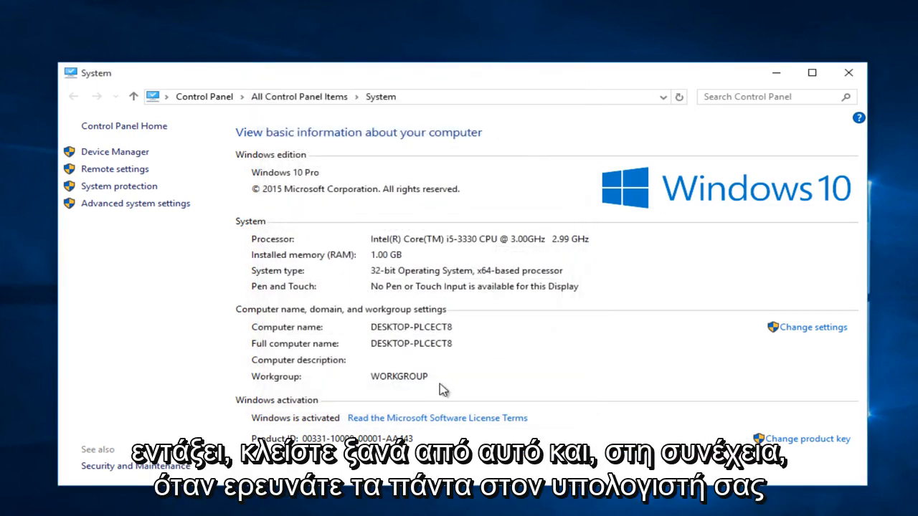
pyautogui.click(850, 72)
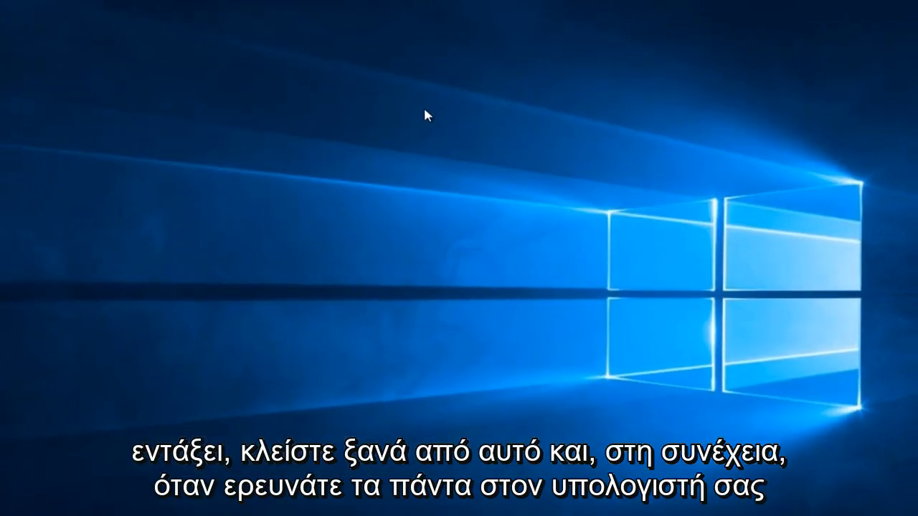